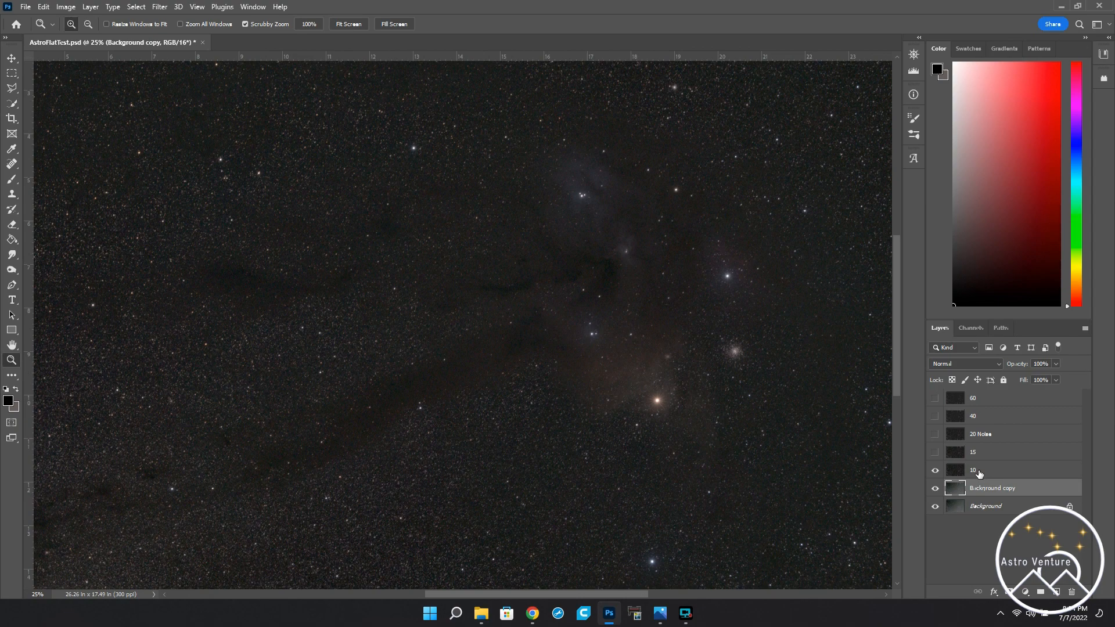
mouse_move(700, 389)
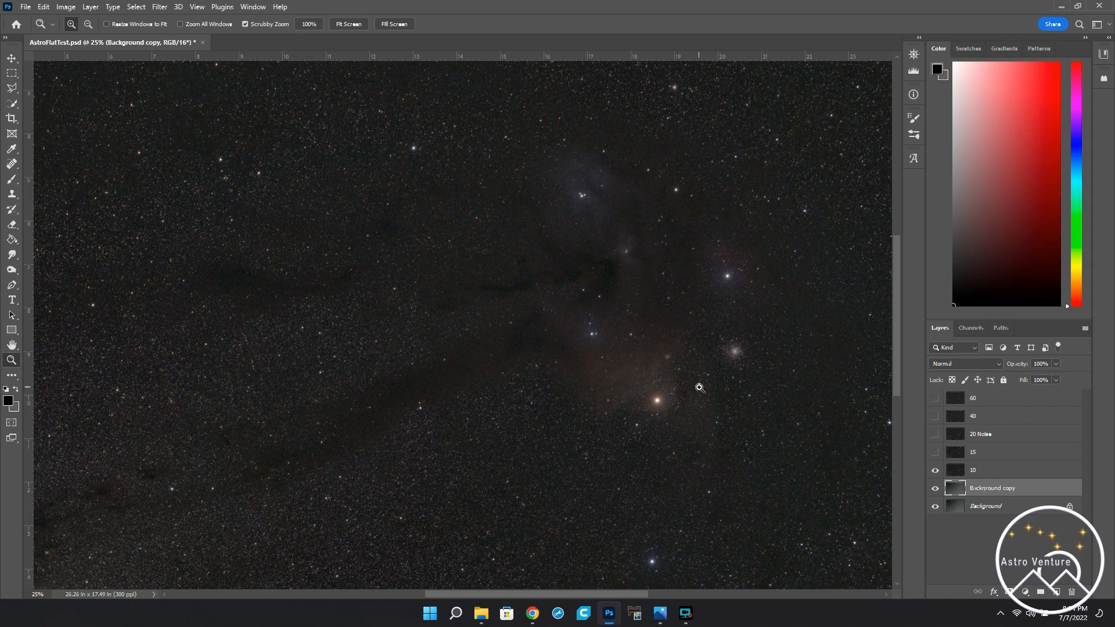
mouse_move(426, 225)
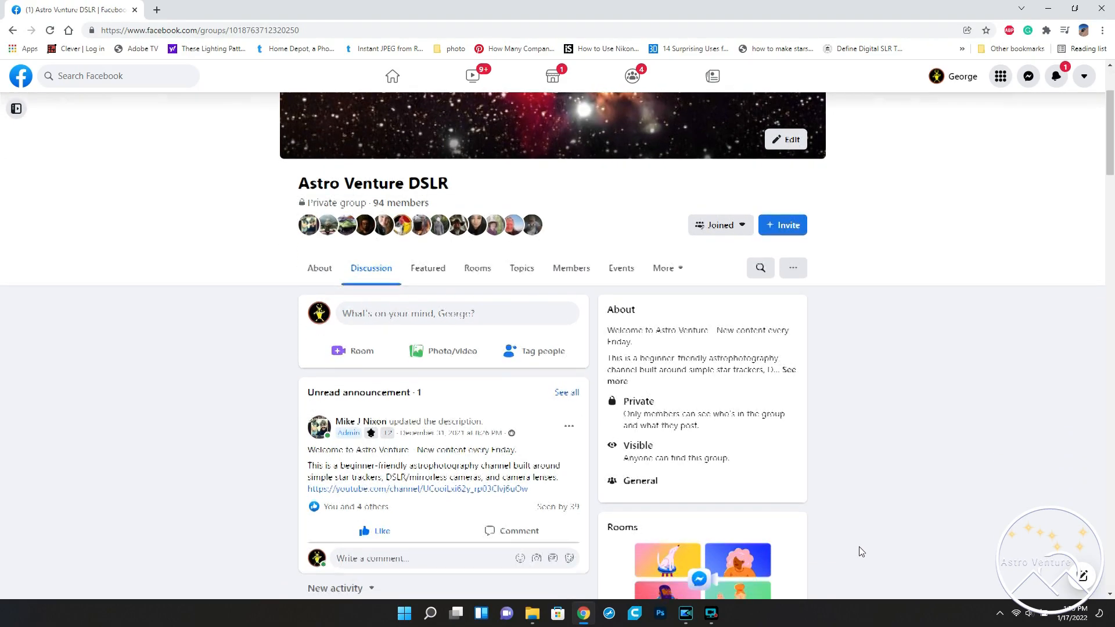
scroll(down, 3)
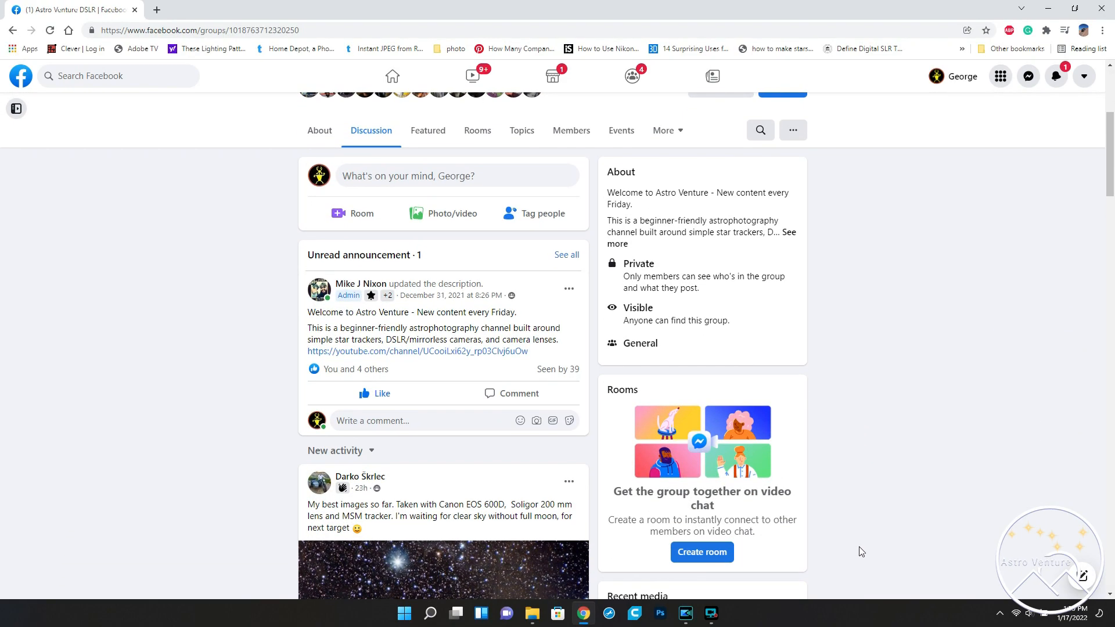